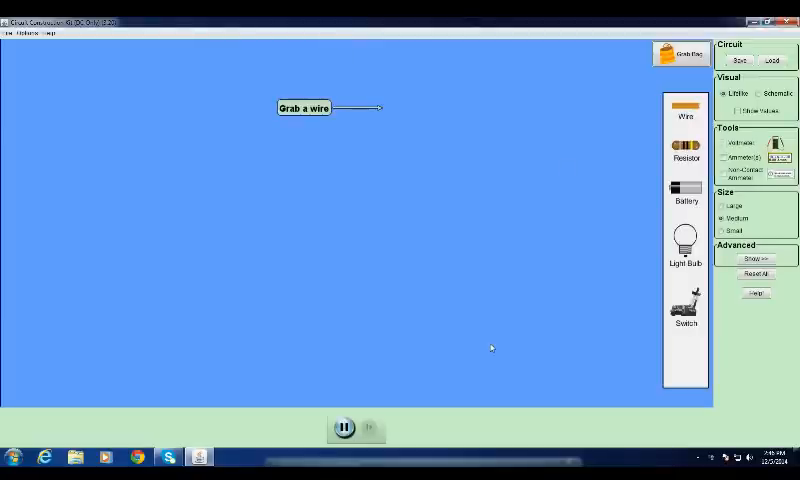
mouse_move(63, 244)
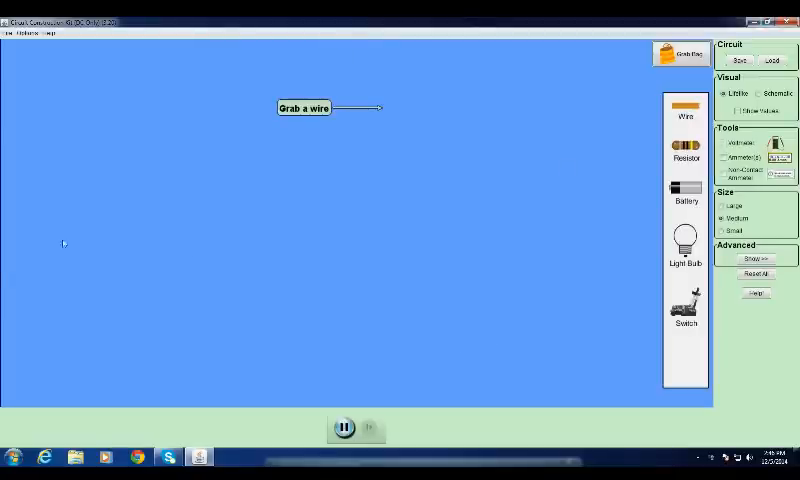
mouse_move(291, 210)
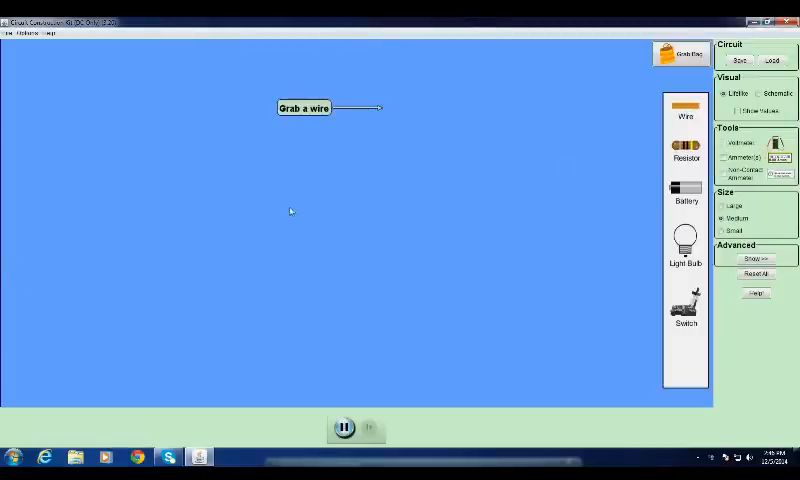
mouse_move(685, 120)
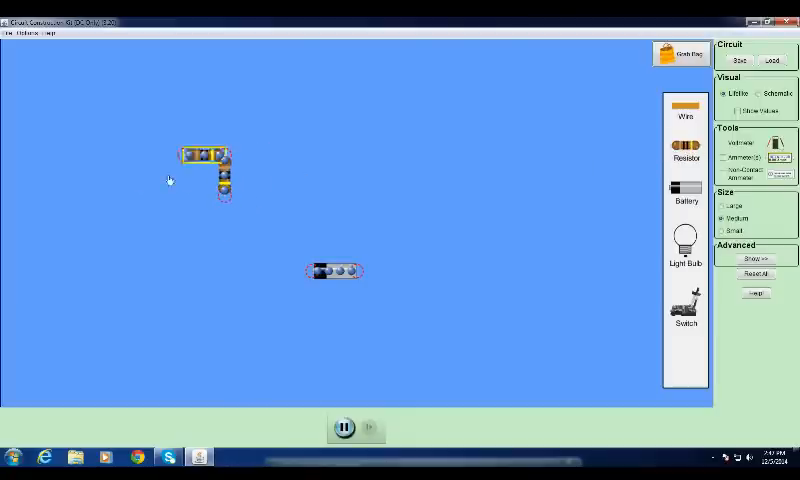
Move the second resistor to the left and place a new wire near the top.
drag(200, 160, 145, 175)
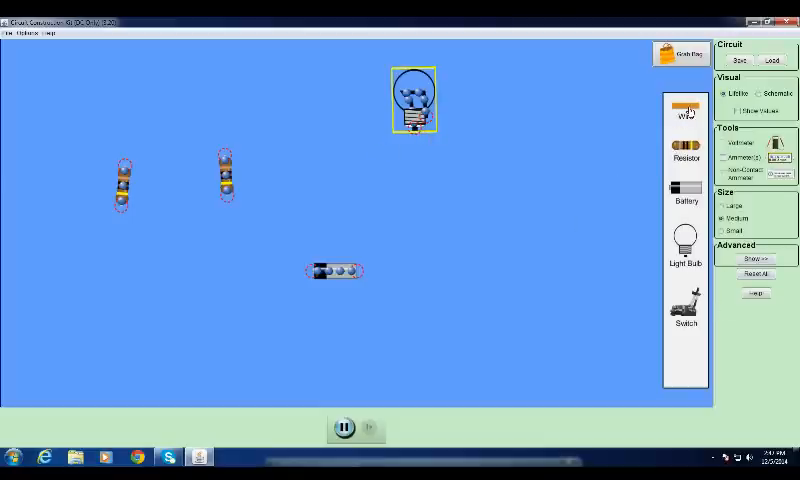
click(684, 108)
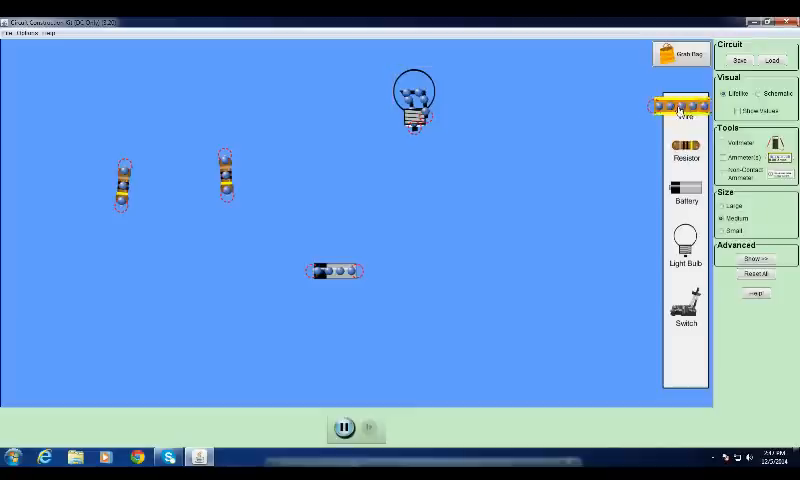
drag(685, 105, 280, 100)
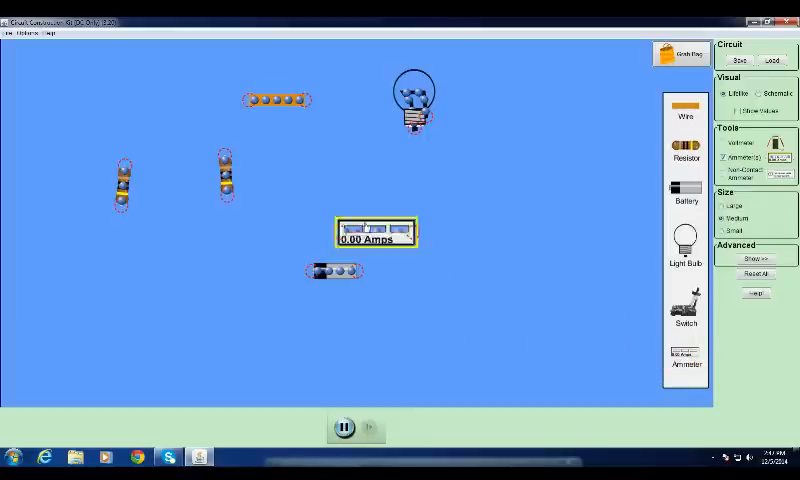
Connect the ammeter to the wire running above both resistors.
drag(372, 233, 333, 143)
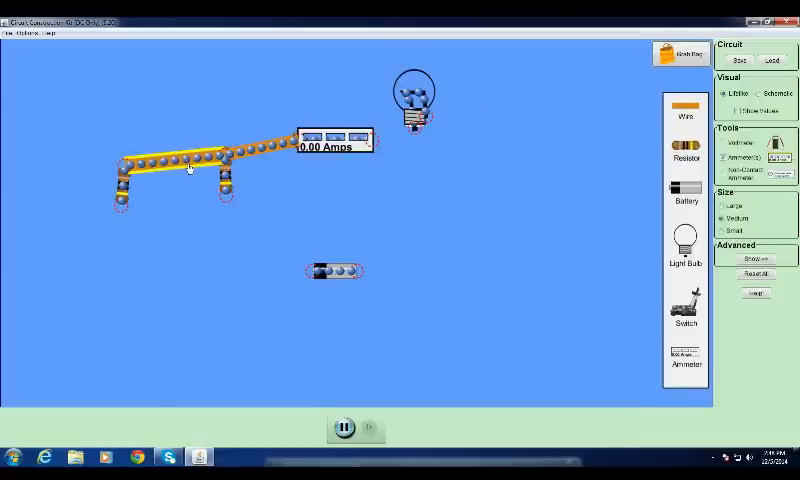
mouse_move(399, 234)
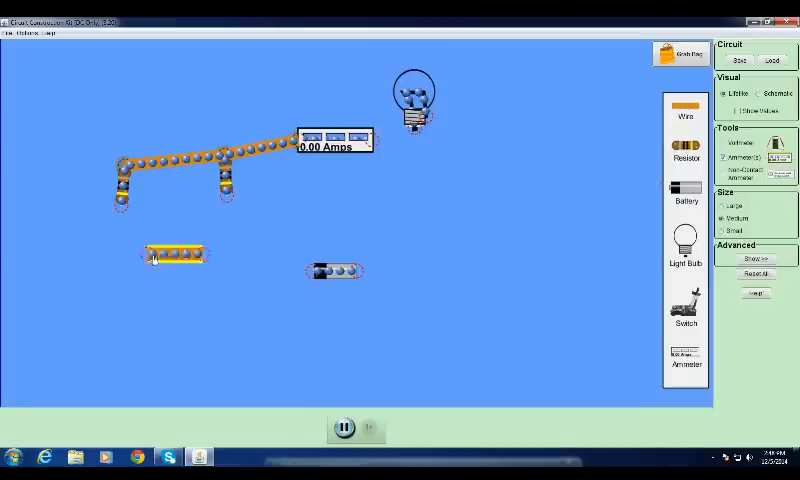
Run wires down from the bottoms of the left and right resistors.
drag(180, 255, 150, 250)
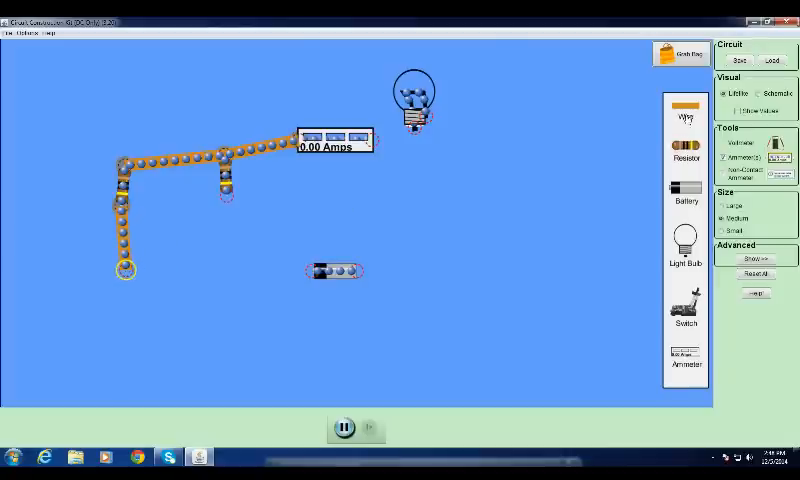
drag(230, 185, 295, 215)
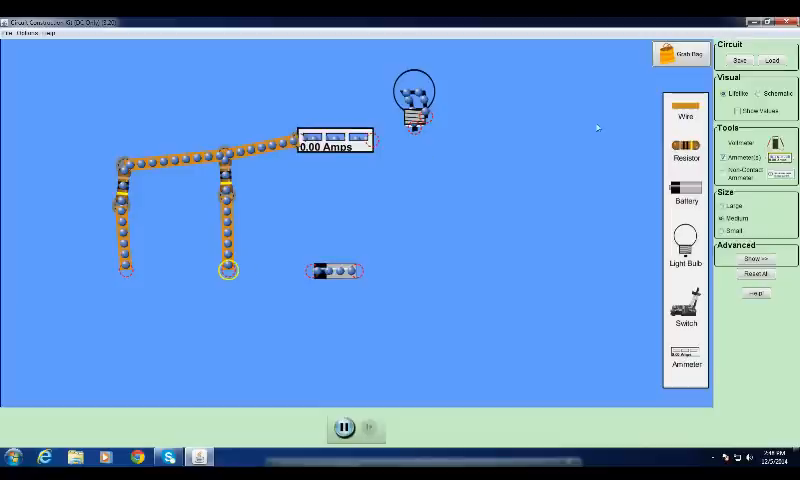
mouse_move(686, 120)
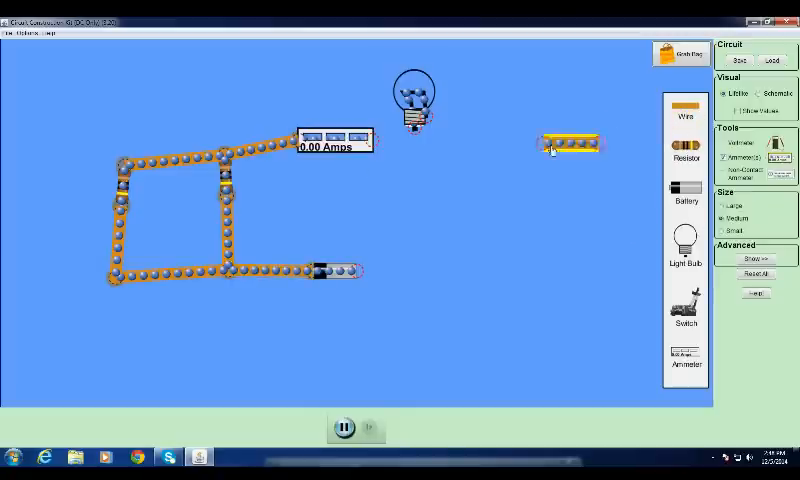
Add a wire from the battery's right end, then pause with the ammeter at 0.60 A.
drag(570, 145, 415, 155)
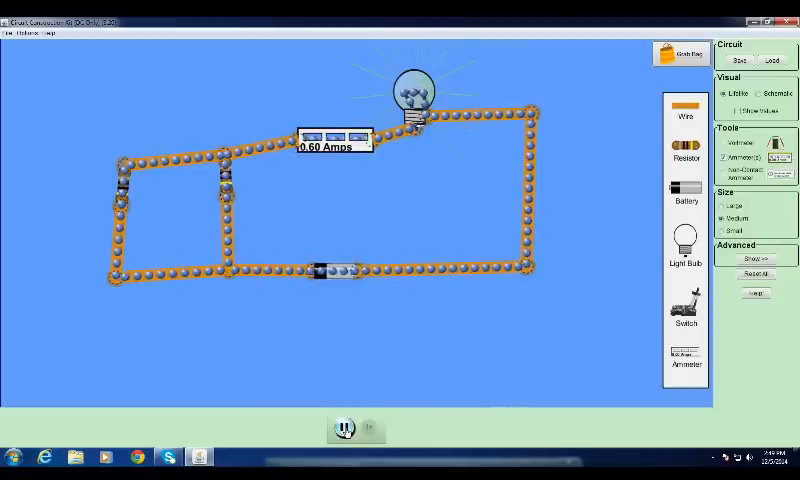
click(337, 427)
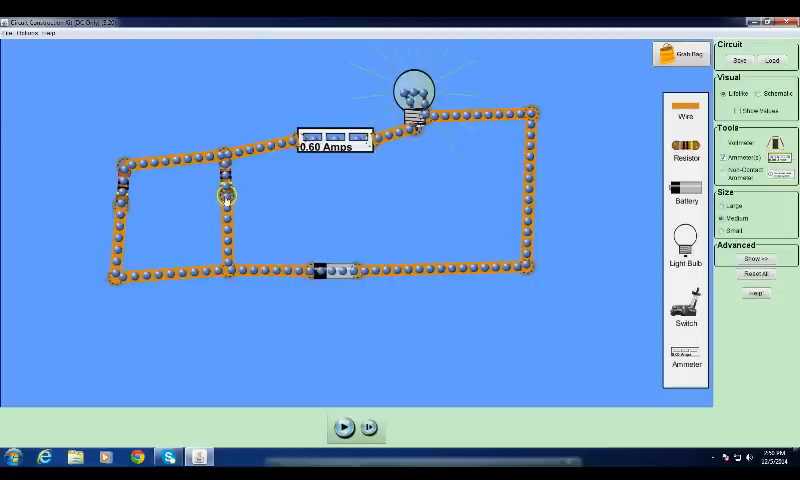
Remove the wire below the right resistor from its right-click menu.
right_click(224, 195)
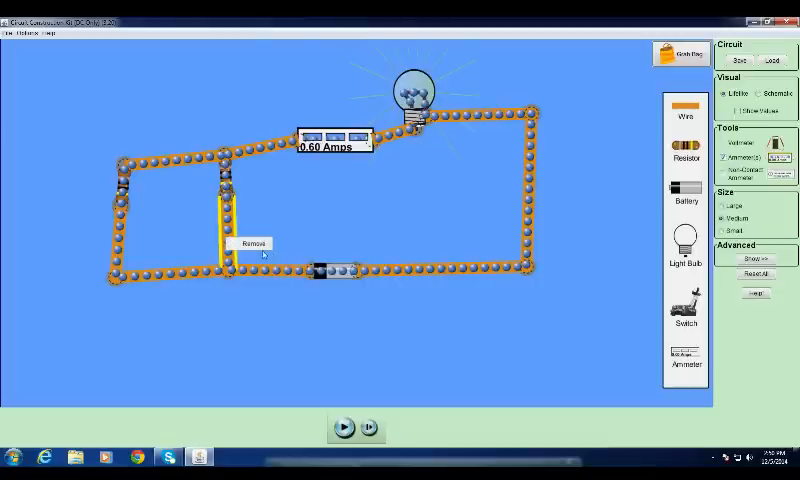
click(253, 243)
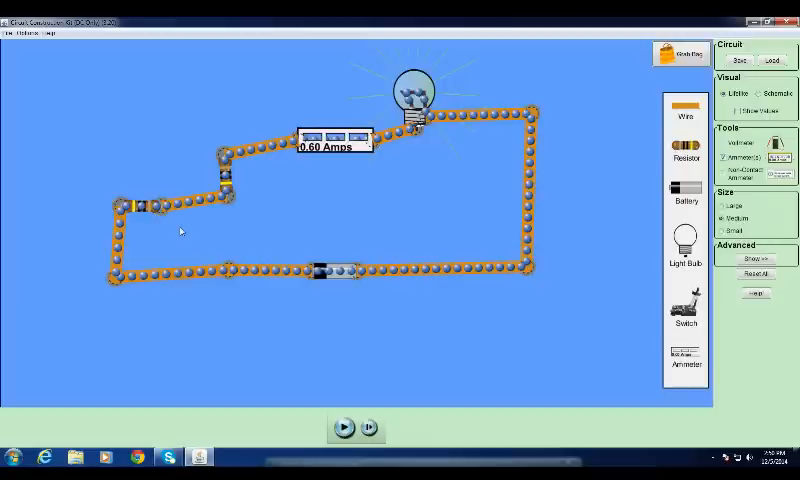
mouse_move(143, 248)
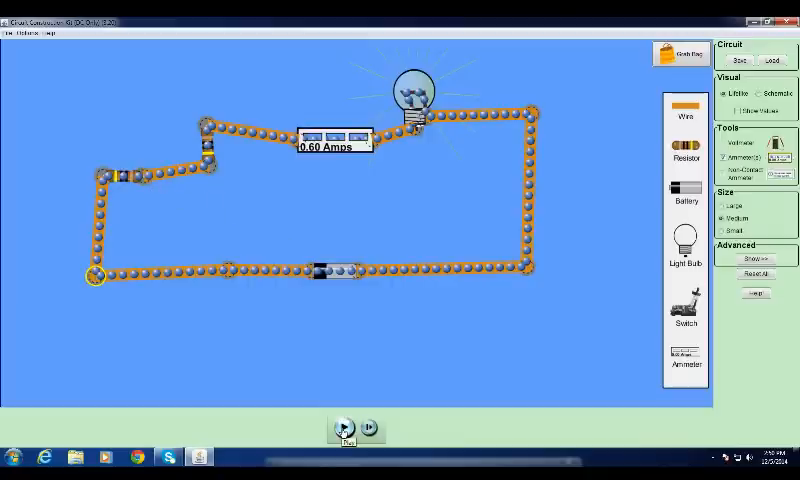
Resume the simulation so the series ammeter reads 0.30 A.
click(343, 428)
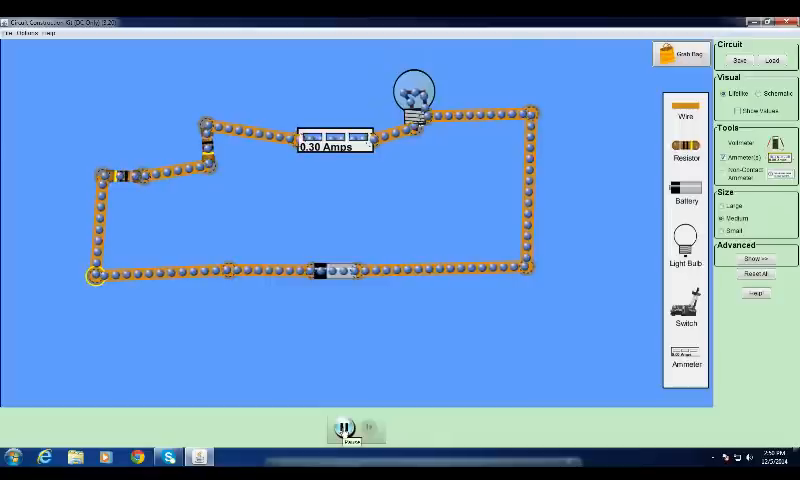